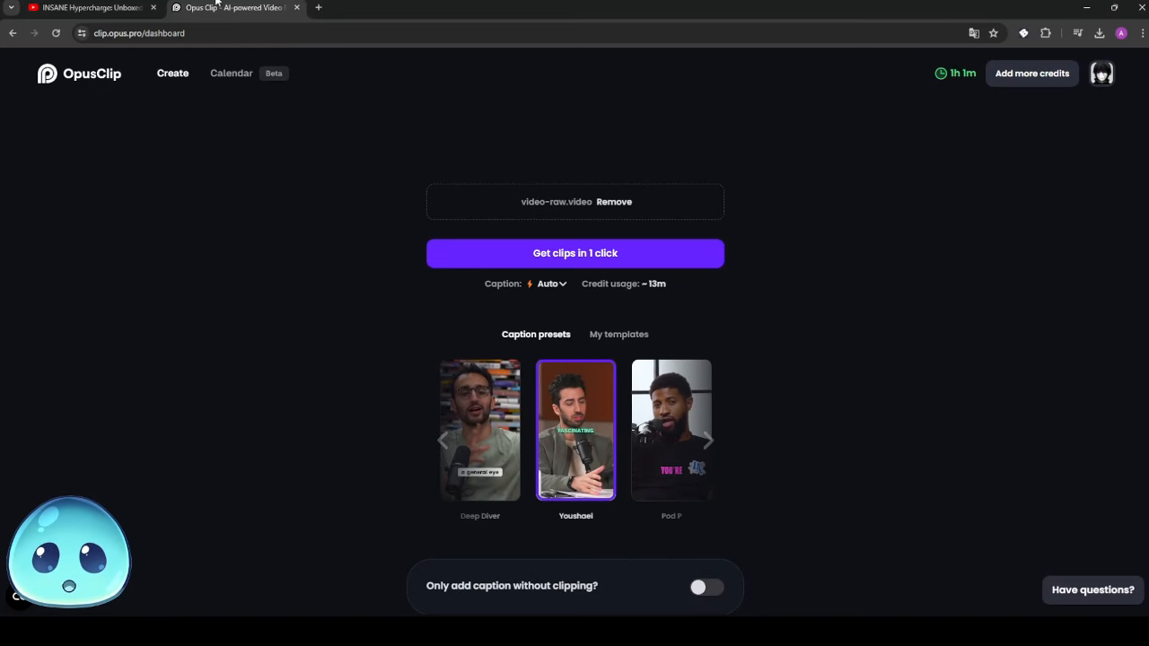
- Check the source gameplay video, then choose the Karaoke caption preset from My templates
left_click(90, 7)
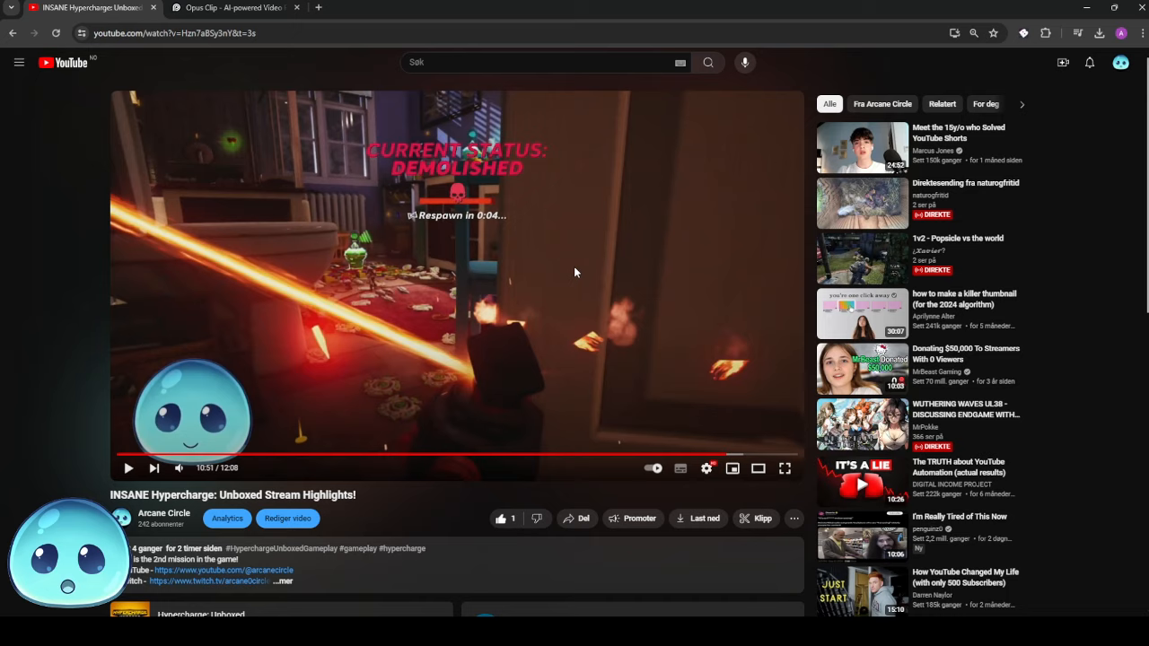
left_click(234, 8)
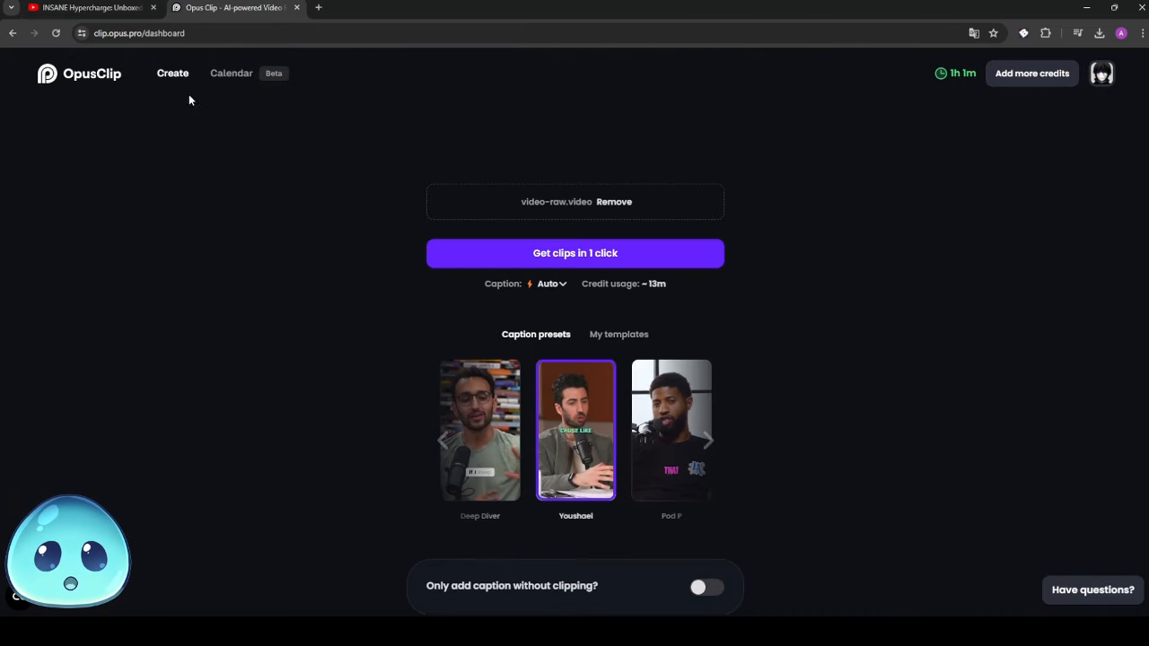
mouse_move(662, 186)
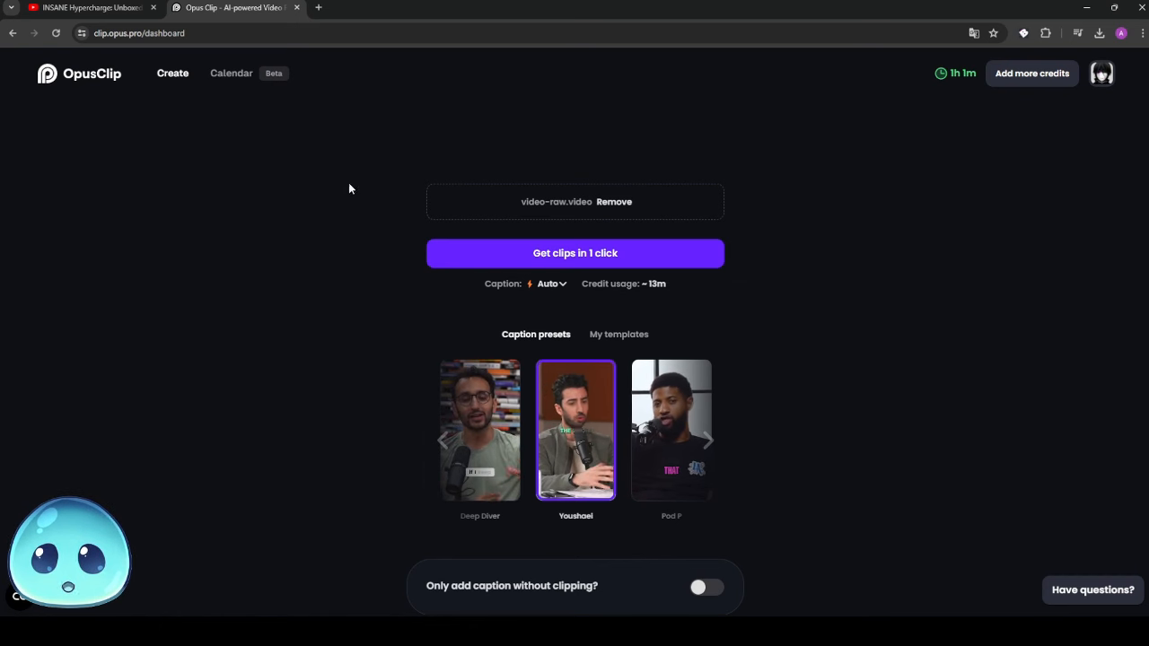
mouse_move(835, 190)
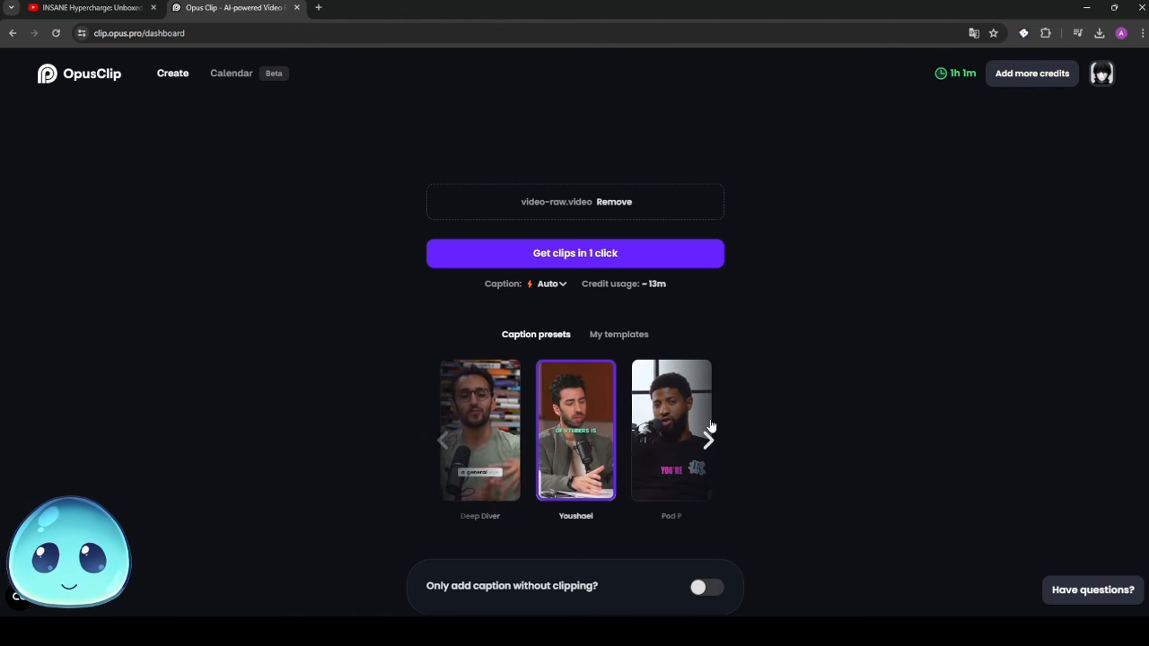
left_click(617, 334)
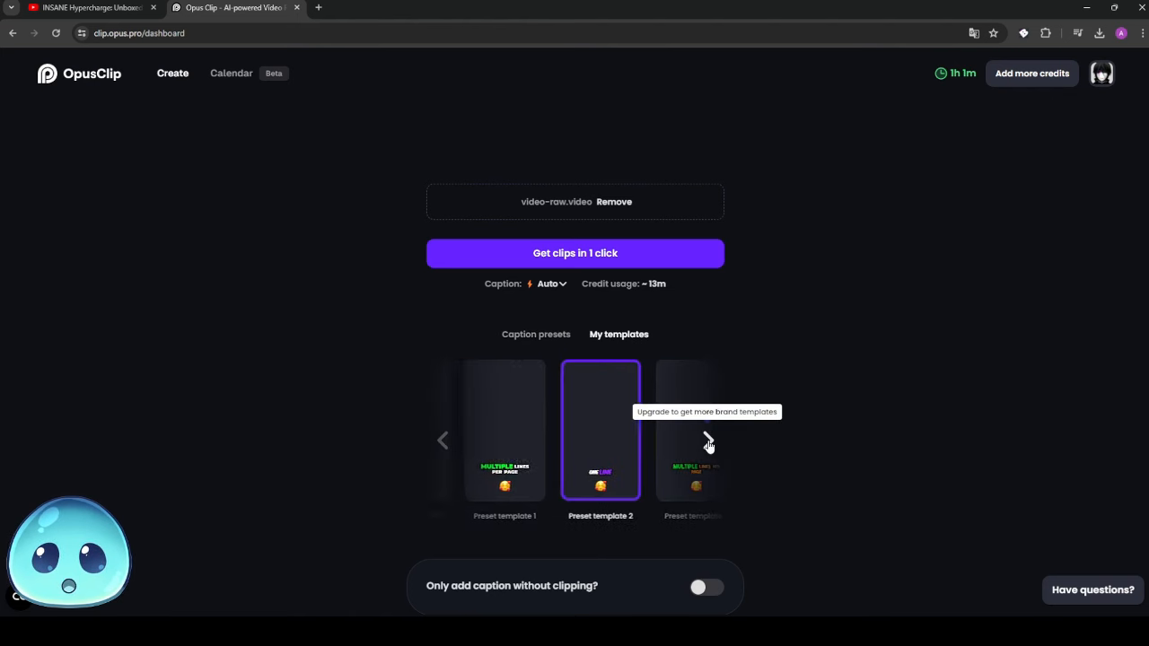
left_click(535, 334)
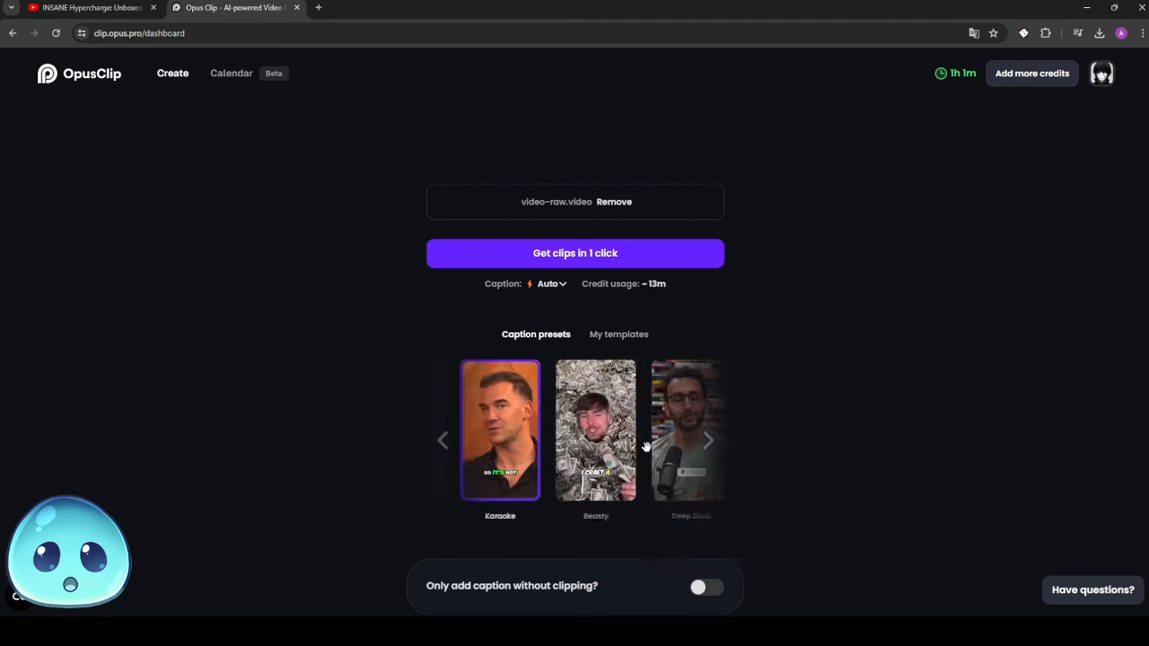
scroll("down", 3)
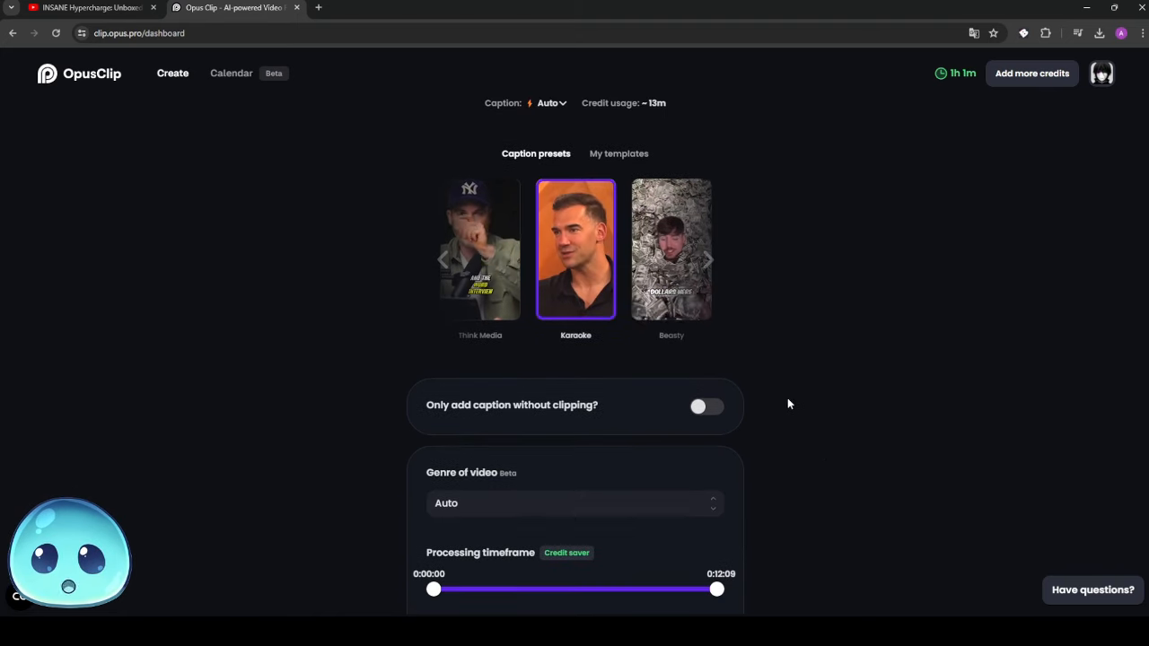
- Keep the timeframe start at 0:00:00 and prefer clips between 30s and 60s
scroll("down", 3)
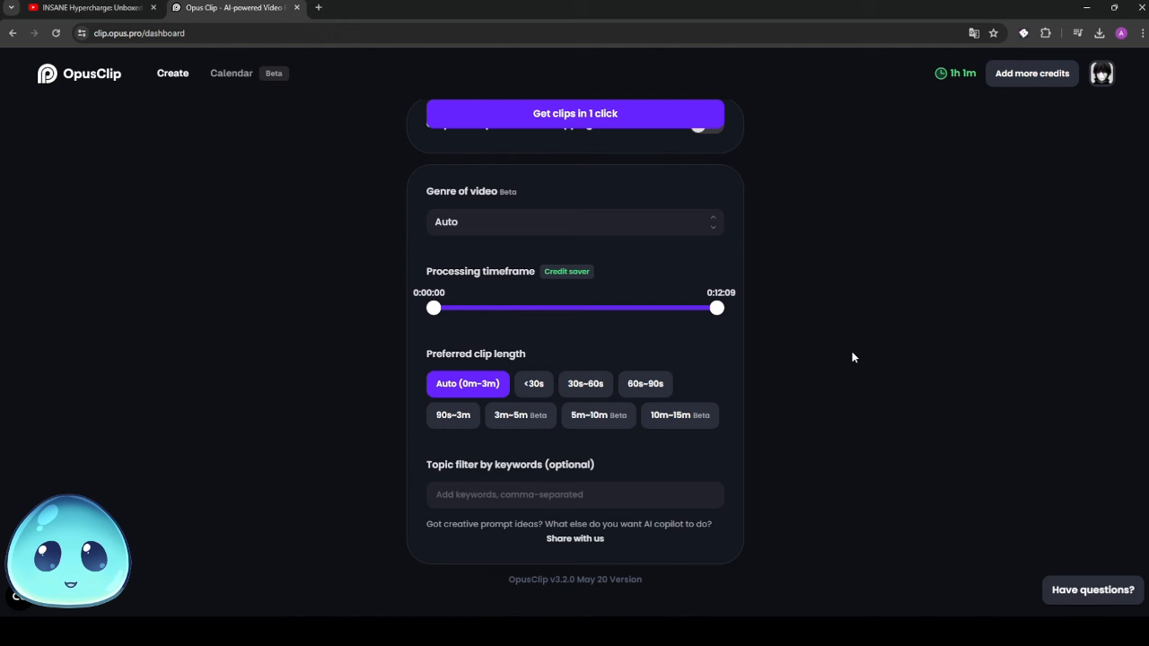
mouse_move(716, 307)
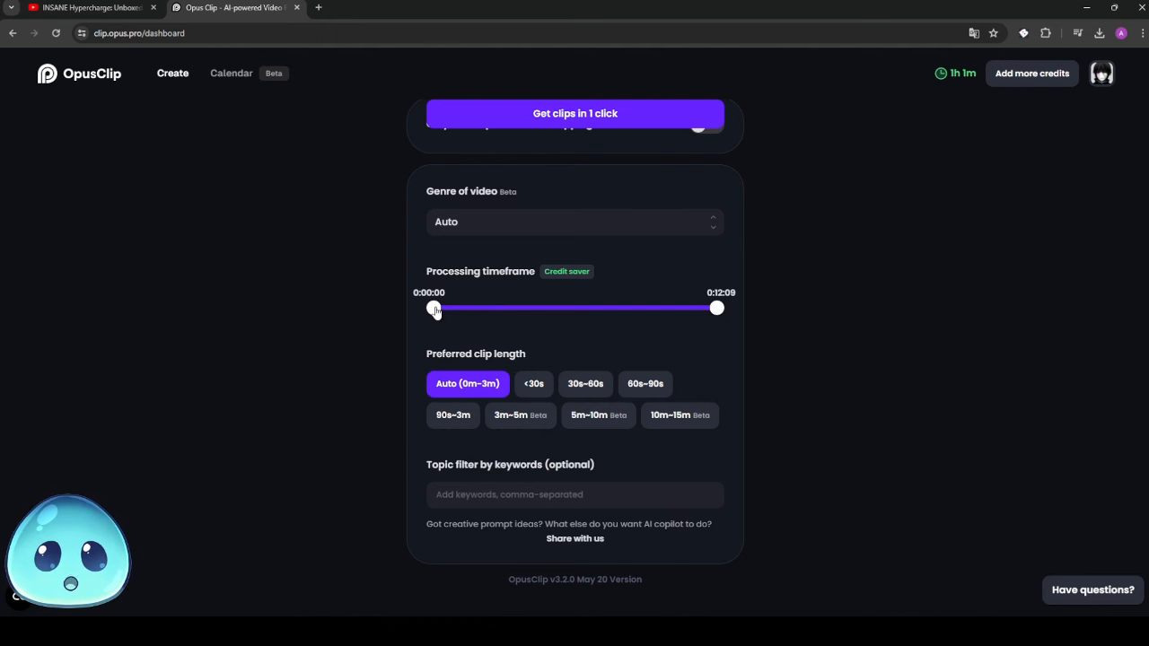
left_click_drag(435, 309, 637, 309)
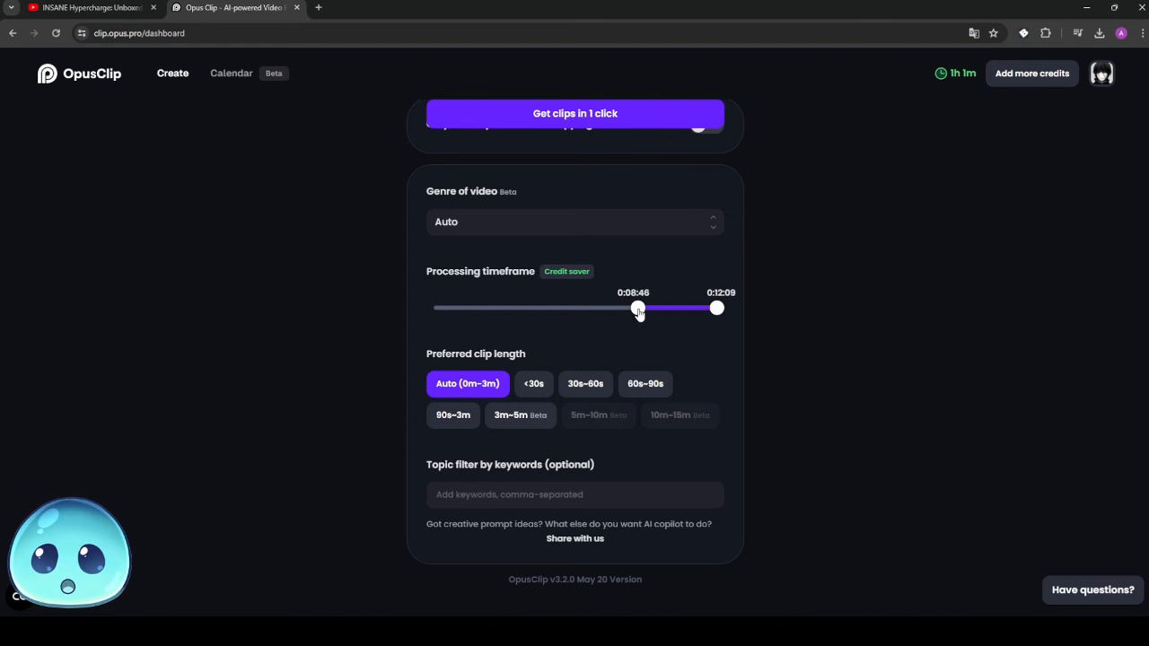
left_click_drag(638, 309, 433, 309)
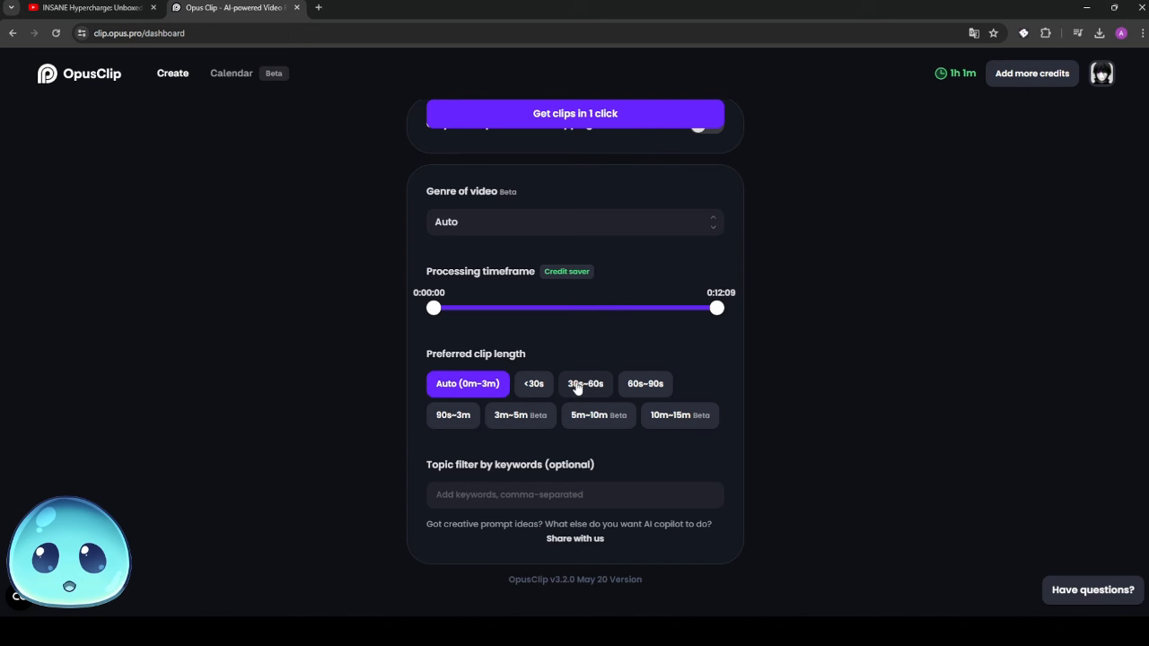
left_click(585, 384)
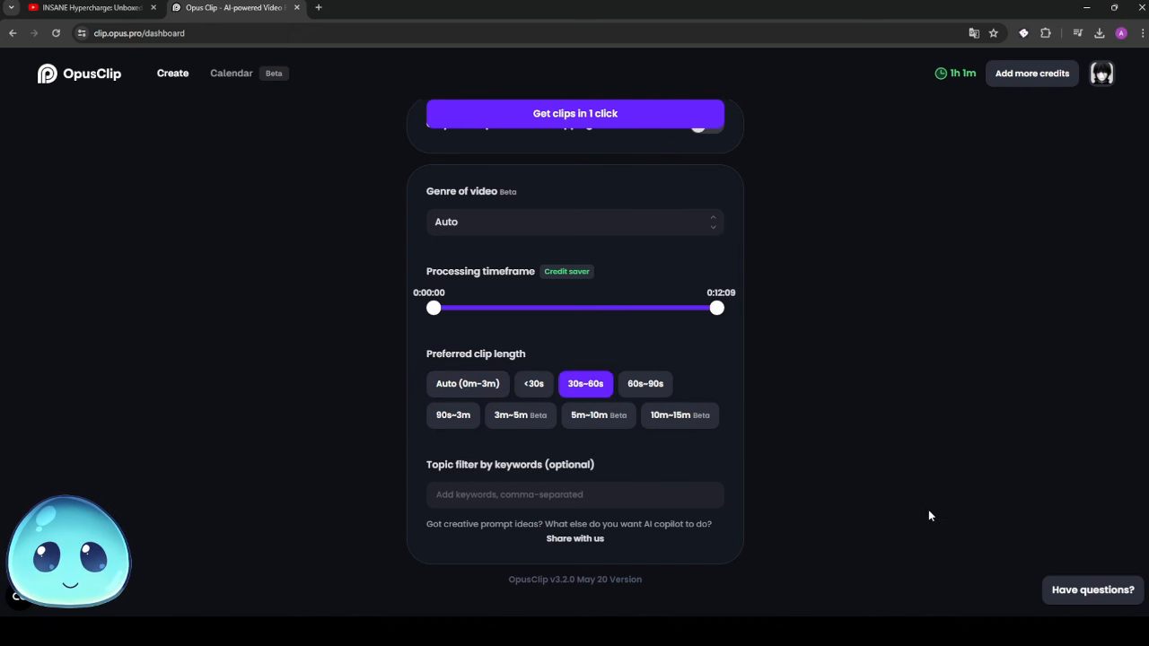
scroll("up", 3)
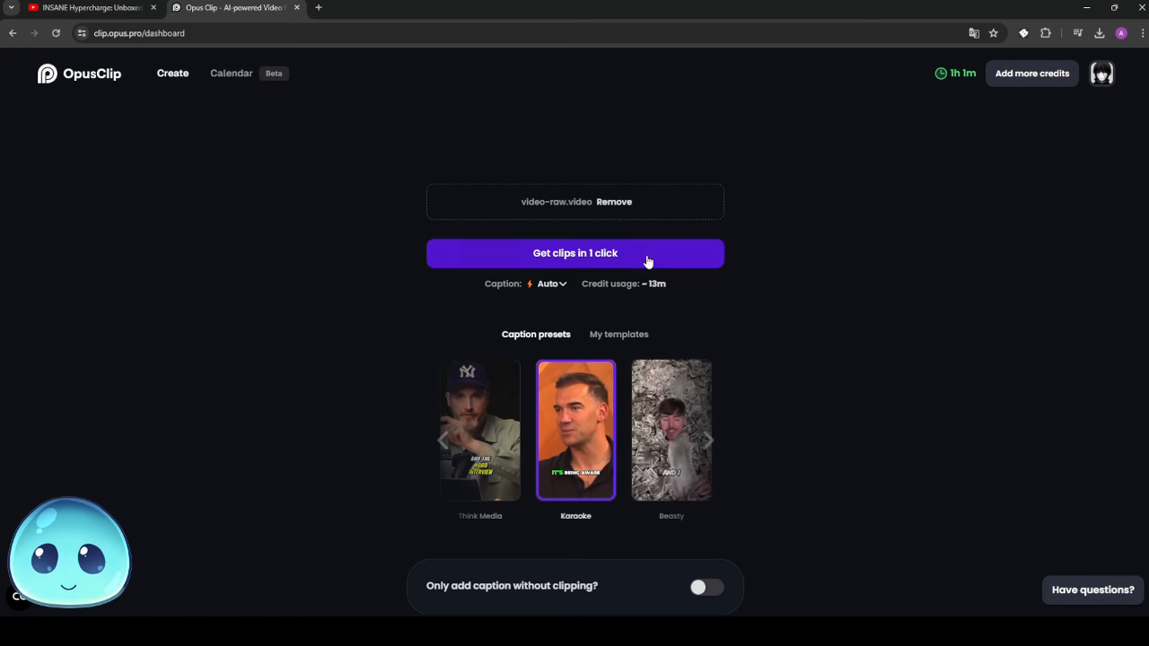
- Start generating clips from hypercharge.mp4 with 'Get clips in 1 click'
left_click(574, 253)
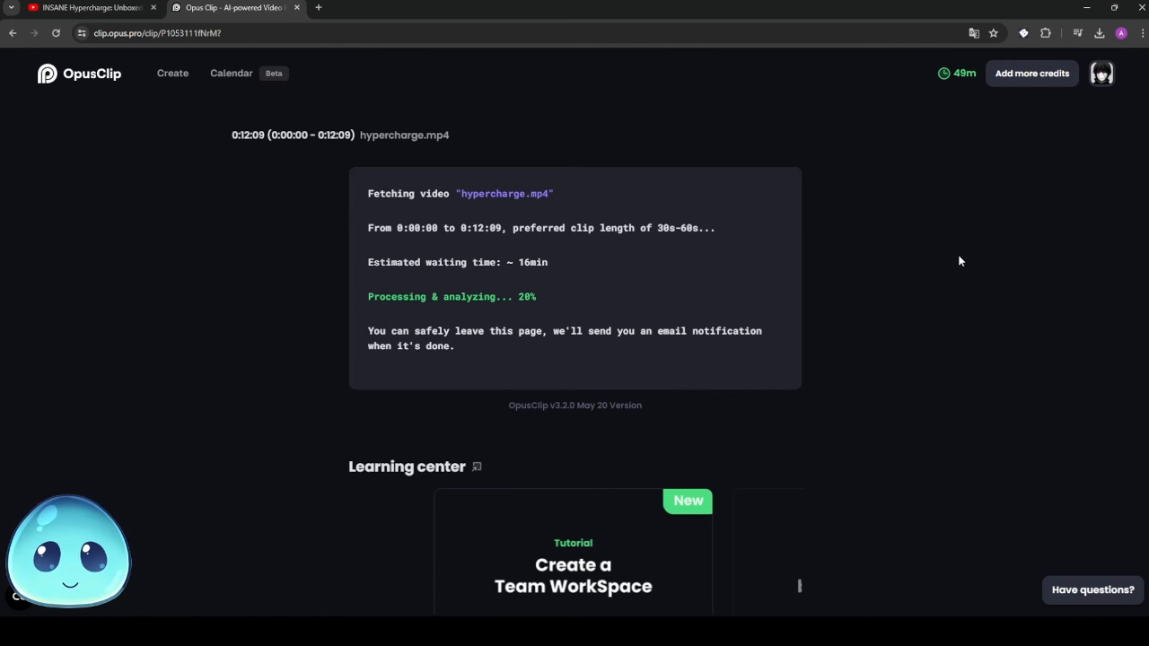
scroll("down", 3)
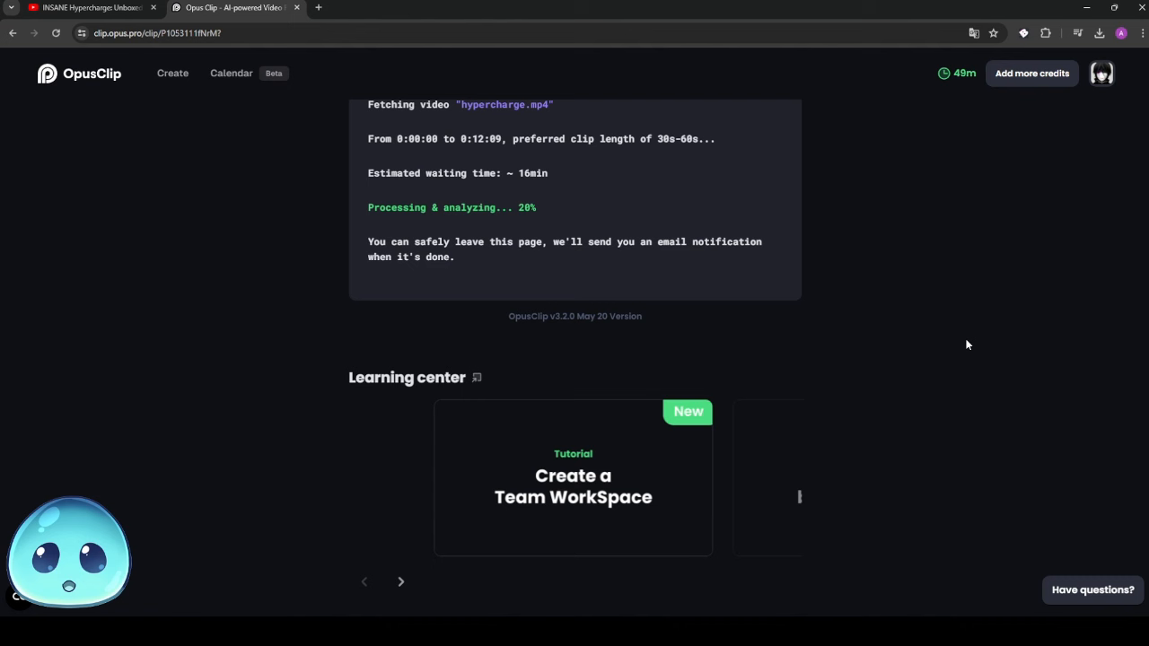
mouse_move(898, 367)
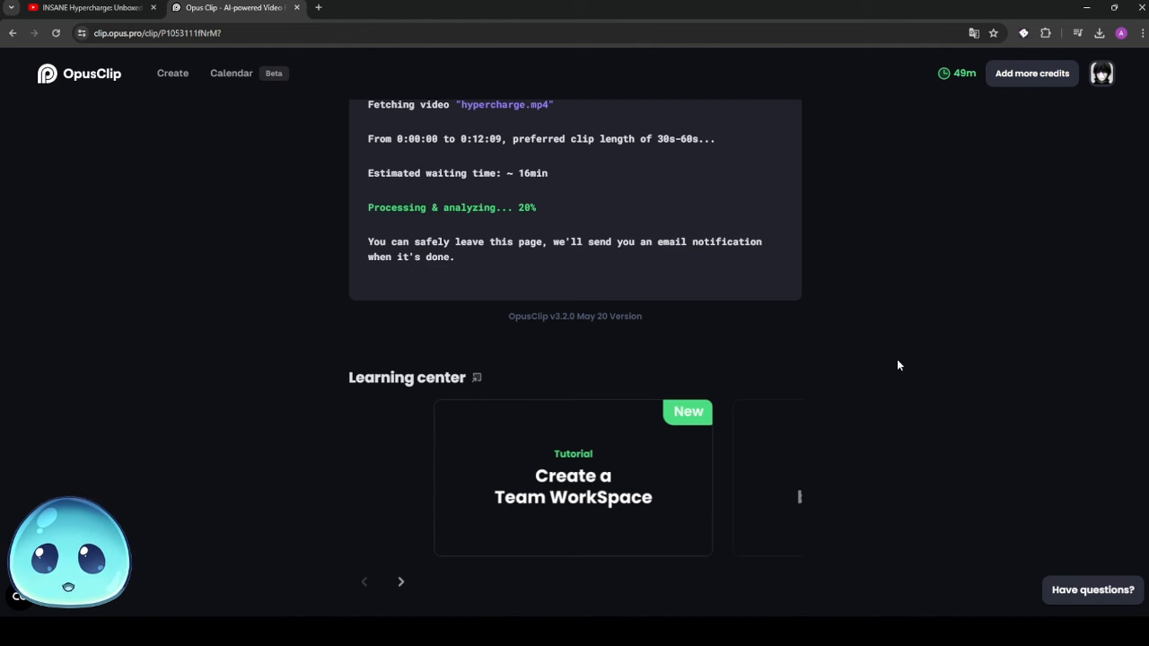
mouse_move(937, 201)
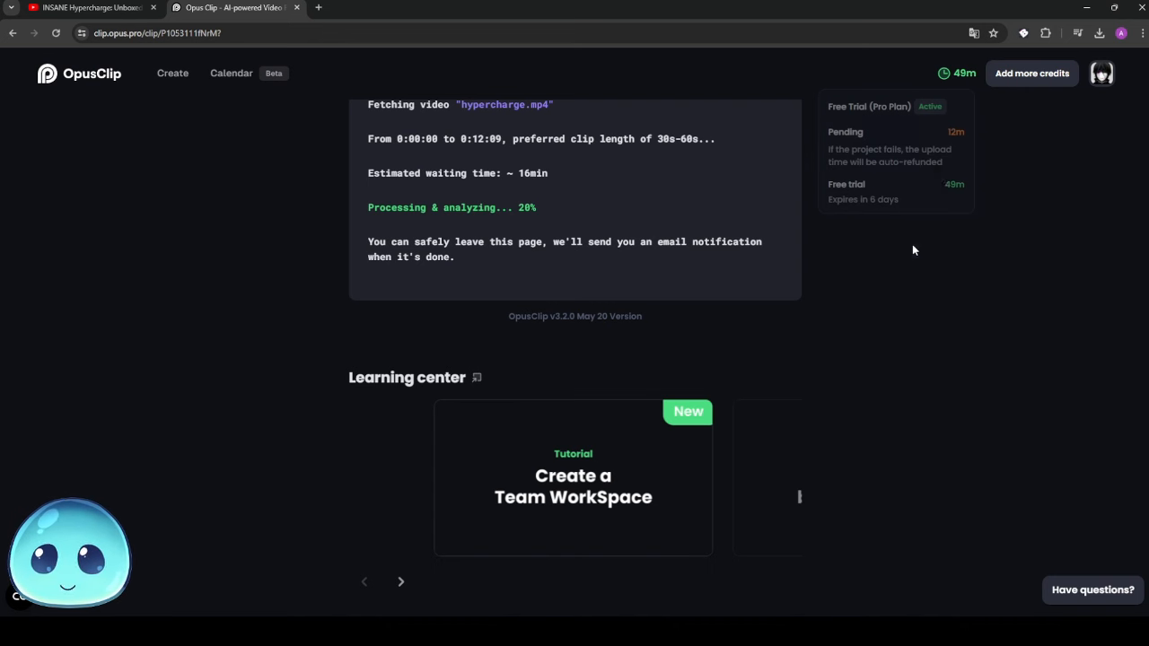
mouse_move(927, 227)
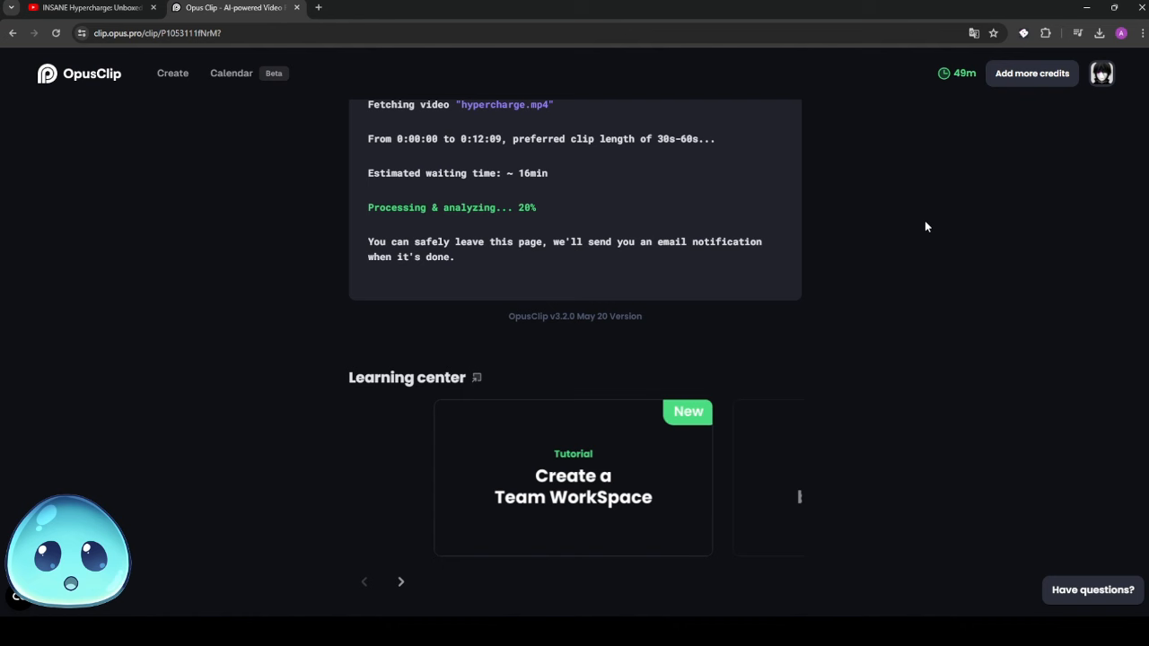
mouse_move(752, 196)
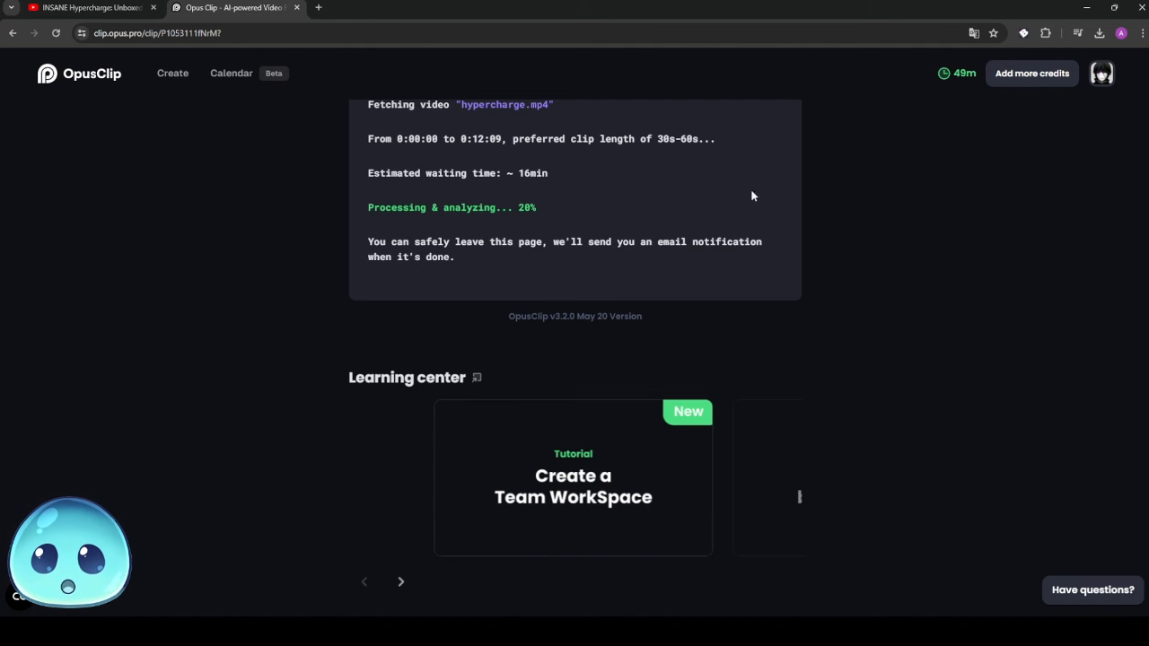
mouse_move(586, 194)
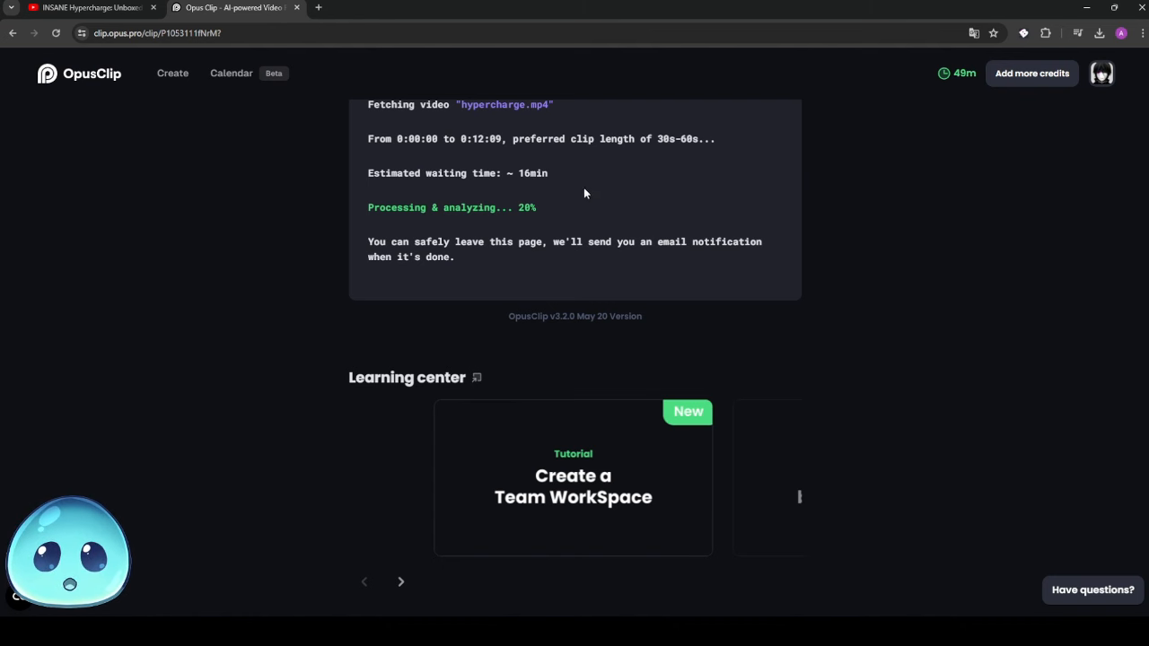
mouse_move(941, 187)
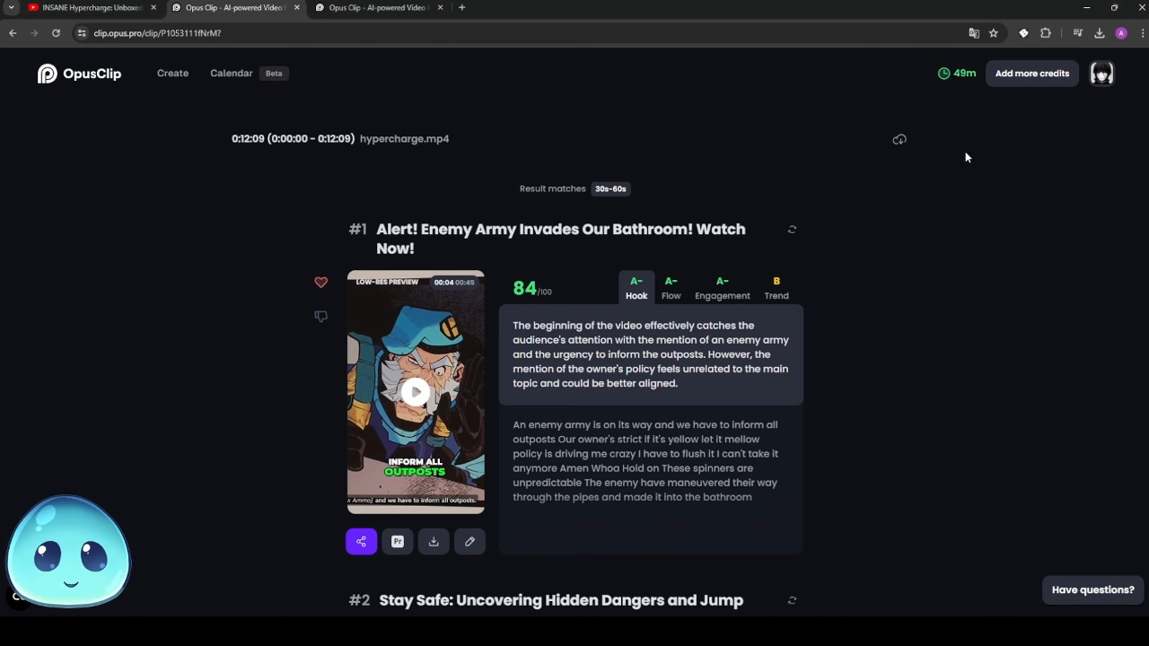
- Review clip #1's Flow, Trend and Hook grade reasoning, then play its preview (score 84)
scroll("down", 3)
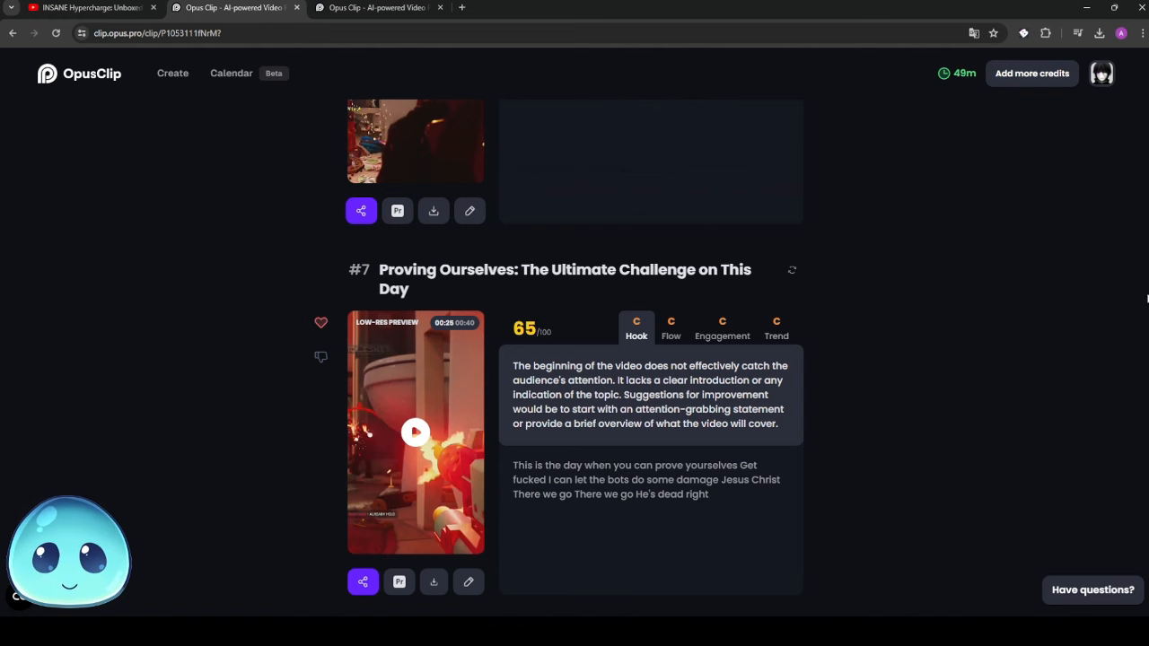
scroll("up", 3)
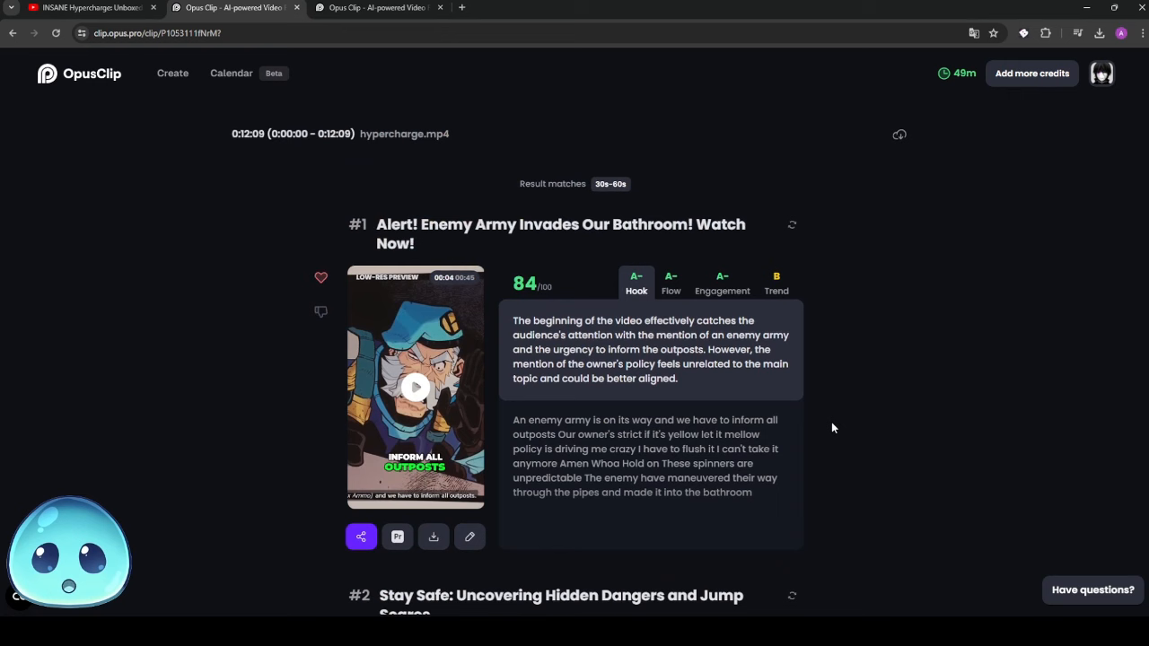
left_click(722, 288)
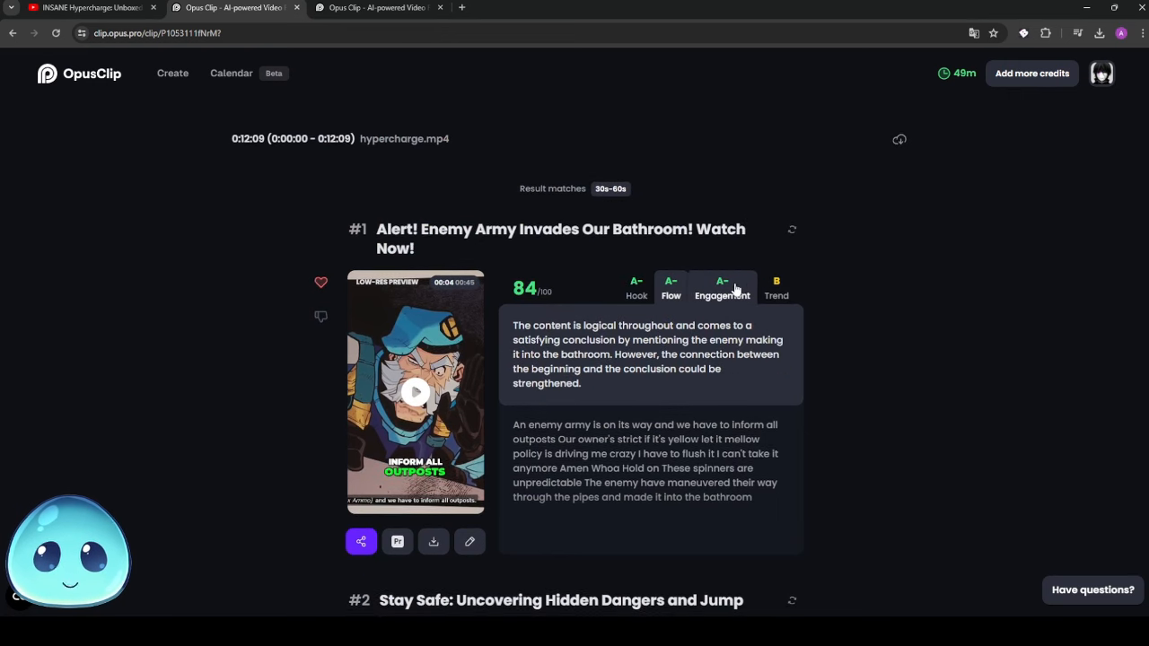
left_click(776, 287)
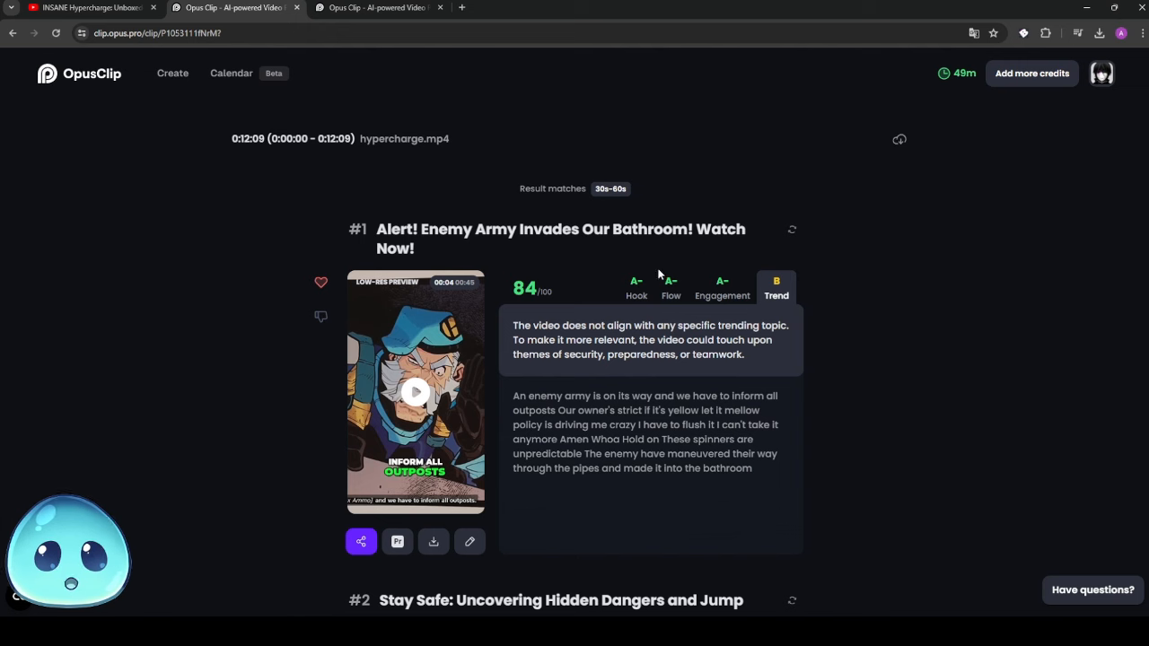
left_click(636, 288)
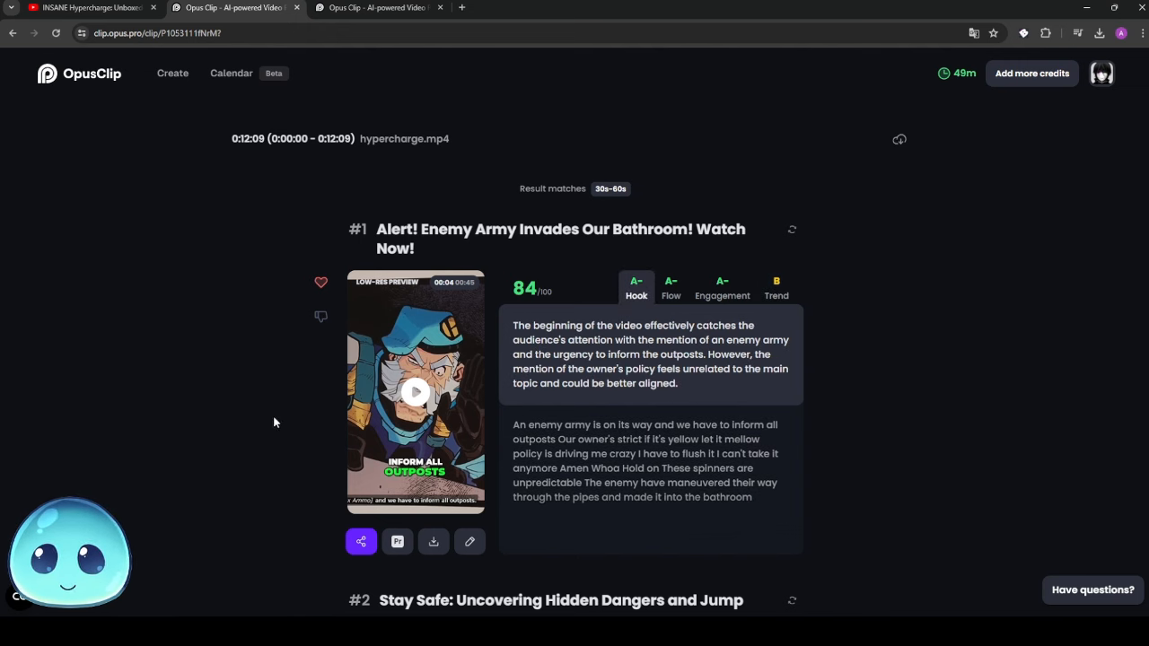
left_click(417, 392)
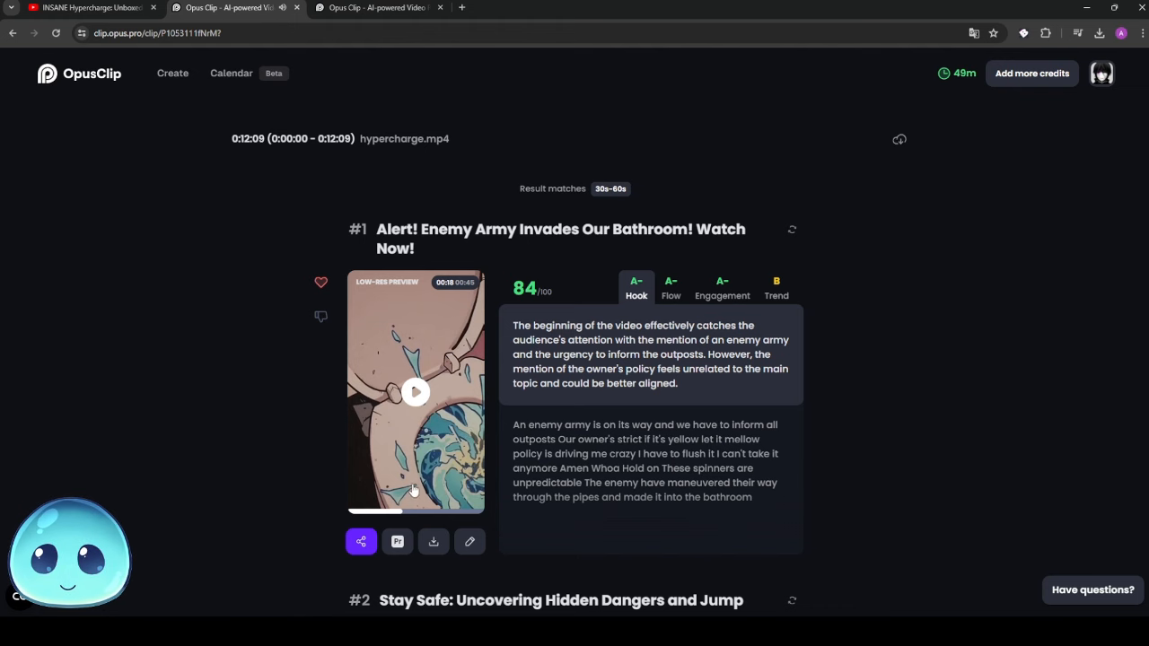
mouse_move(363, 442)
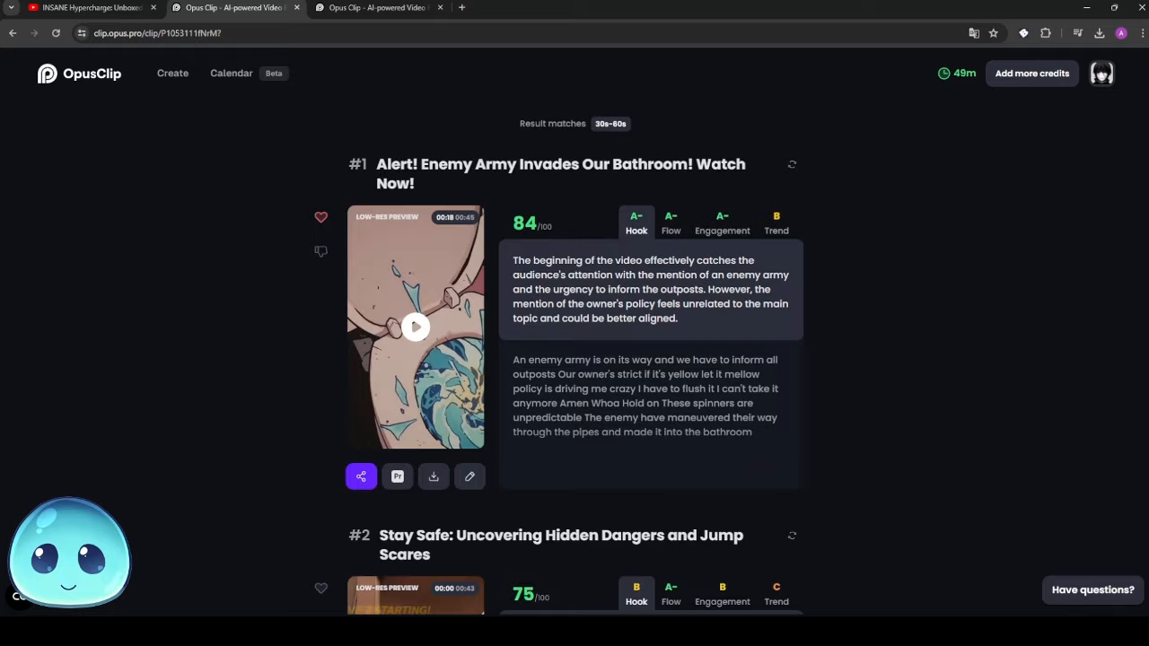
- Play the preview of clip #7 (score 65) and review the free-trial credit details
scroll("down", 3)
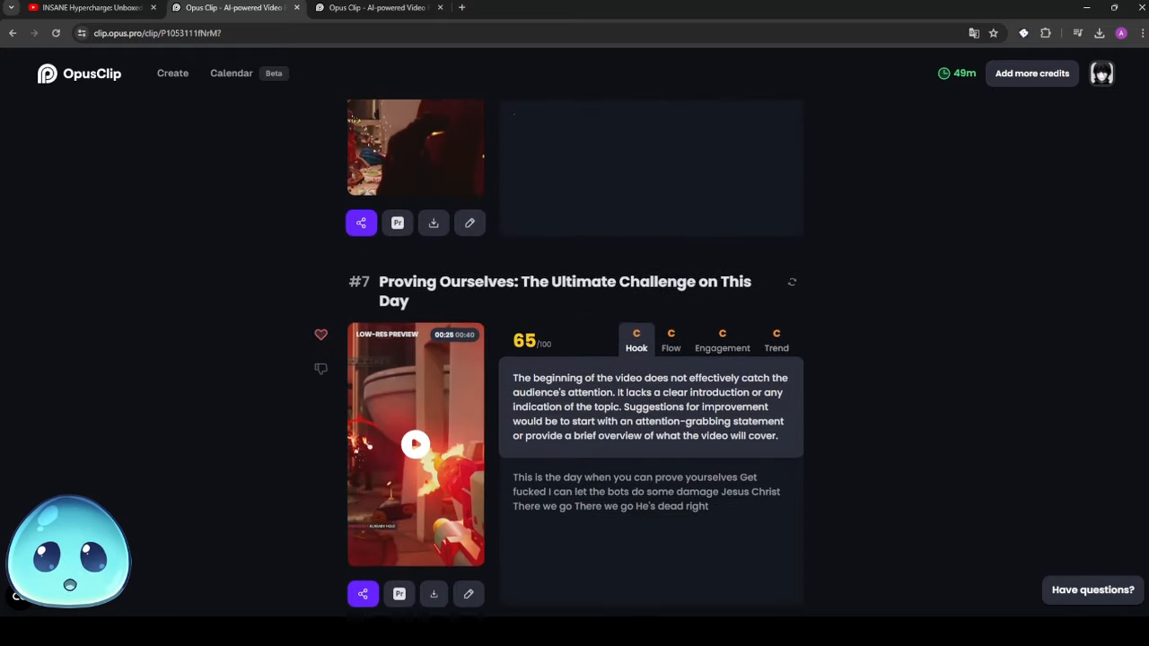
left_click(415, 446)
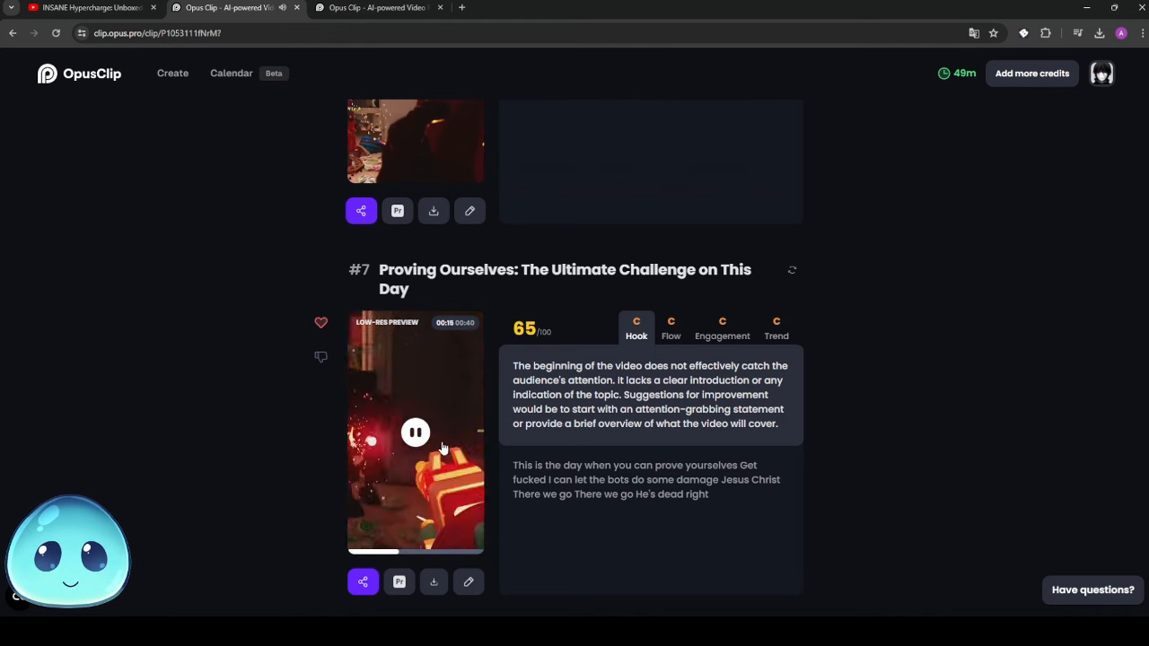
scroll("down", 3)
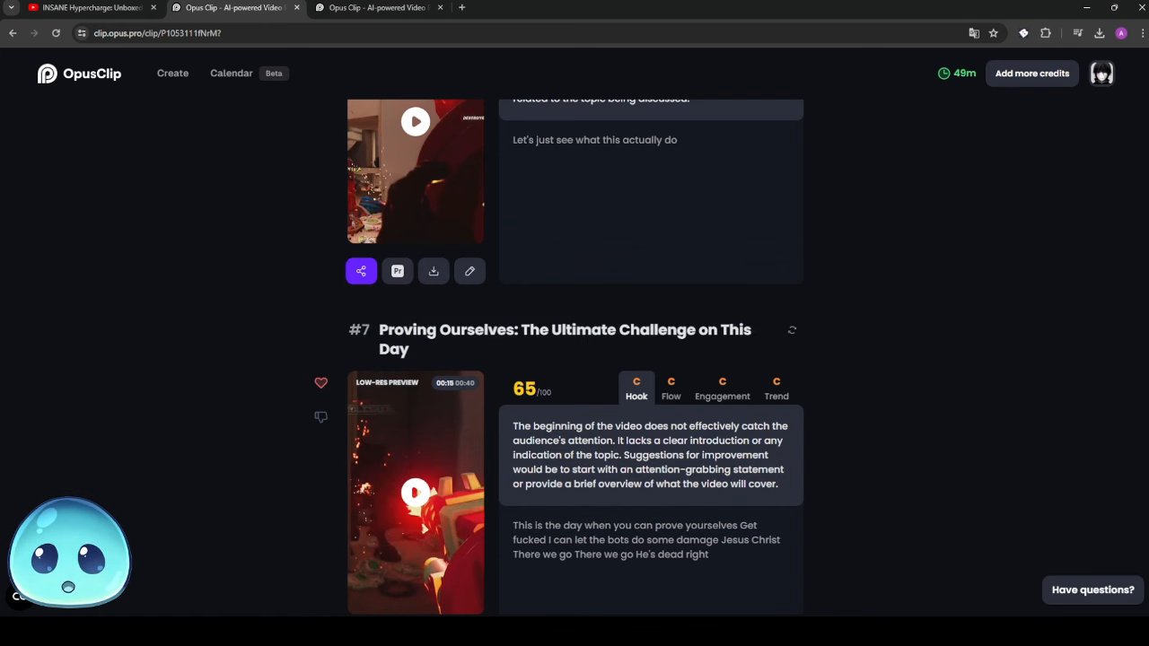
scroll("up", 3)
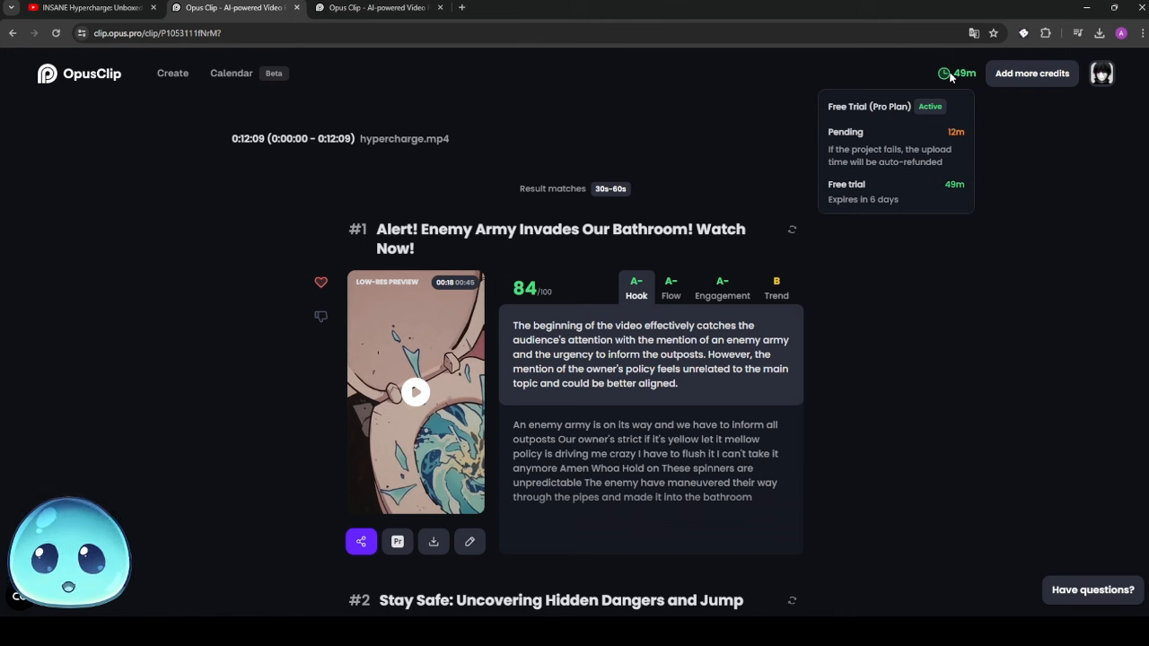
mouse_move(883, 187)
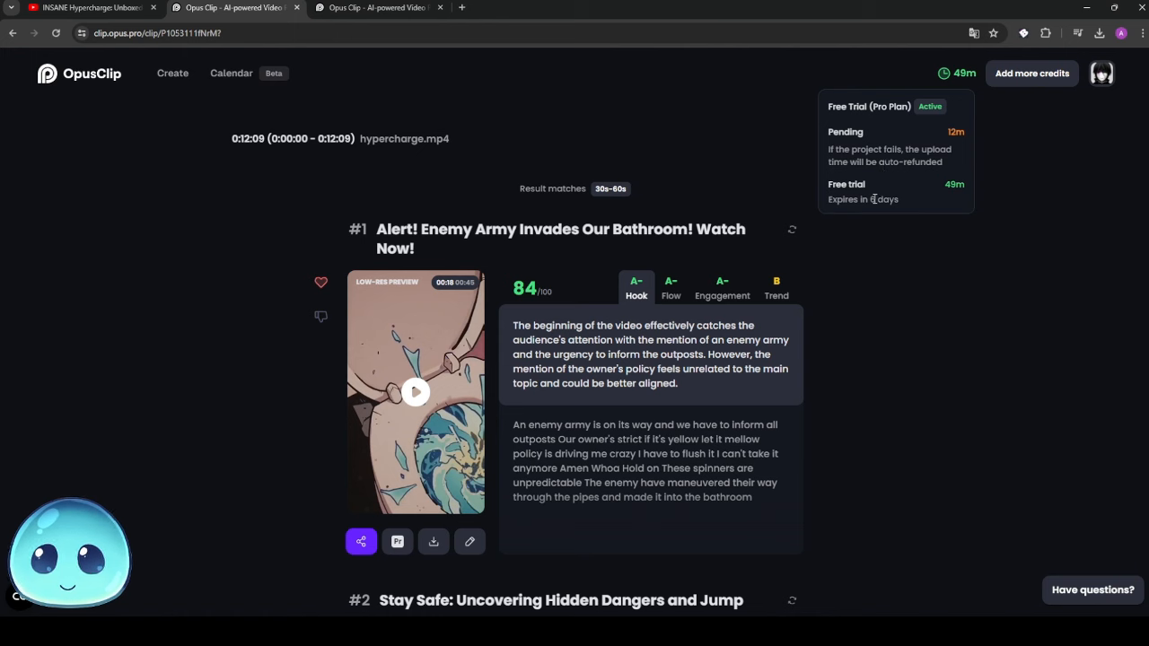
- Use Add more credits to reach the Pro $19 and Starter $9 plans page
double_click(883, 199)
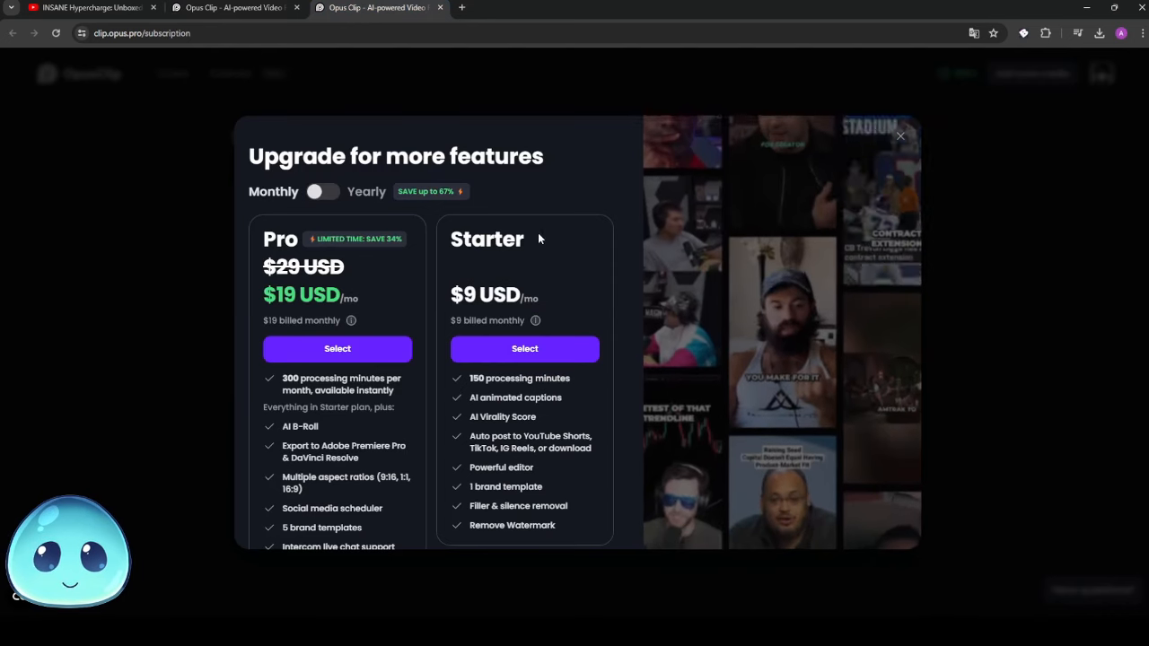
- Compare monthly and yearly Pro pricing ($9.50/mo, $114/yr), then dismiss the upgrade offer
left_click(323, 190)
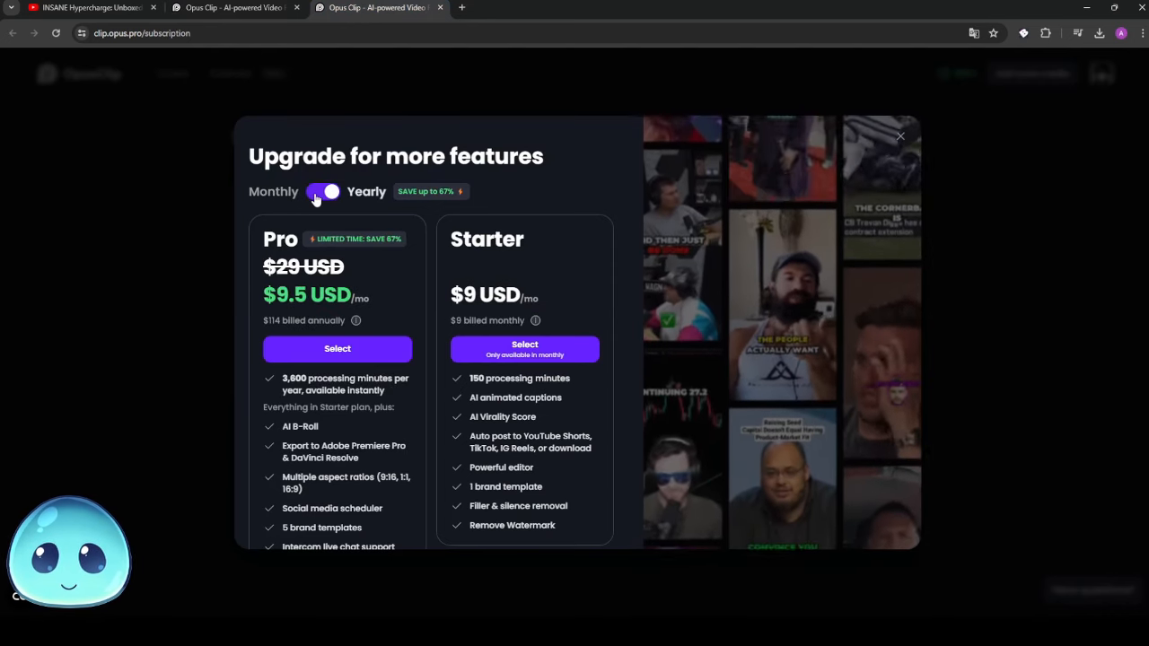
left_click(323, 190)
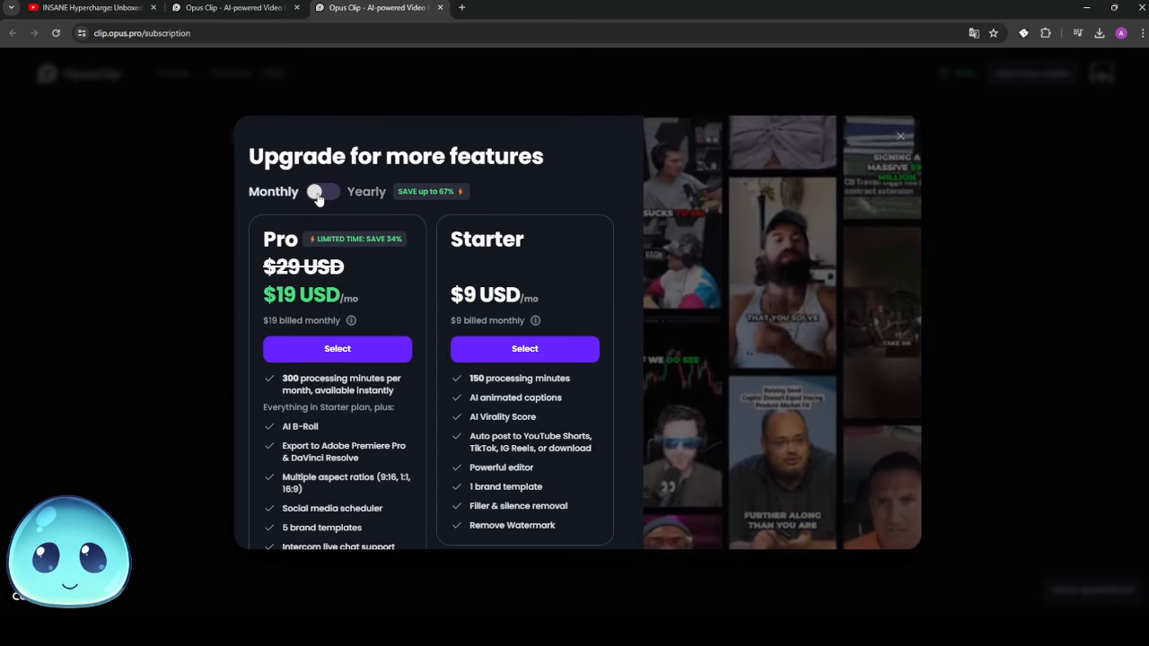
left_click(323, 191)
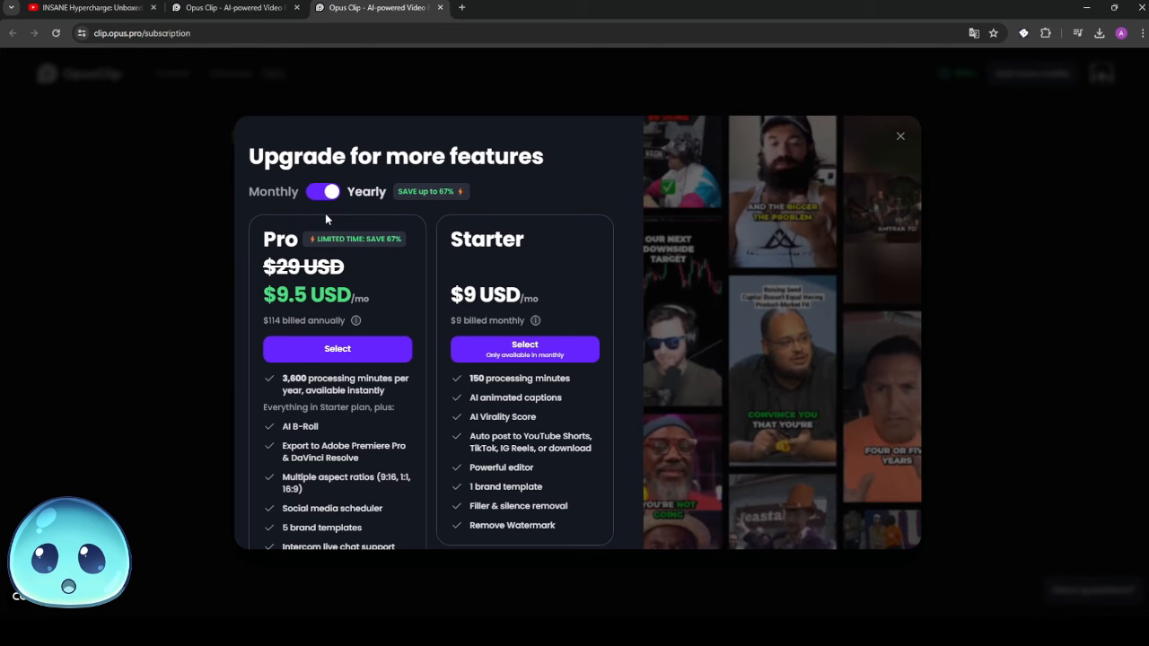
left_click(324, 190)
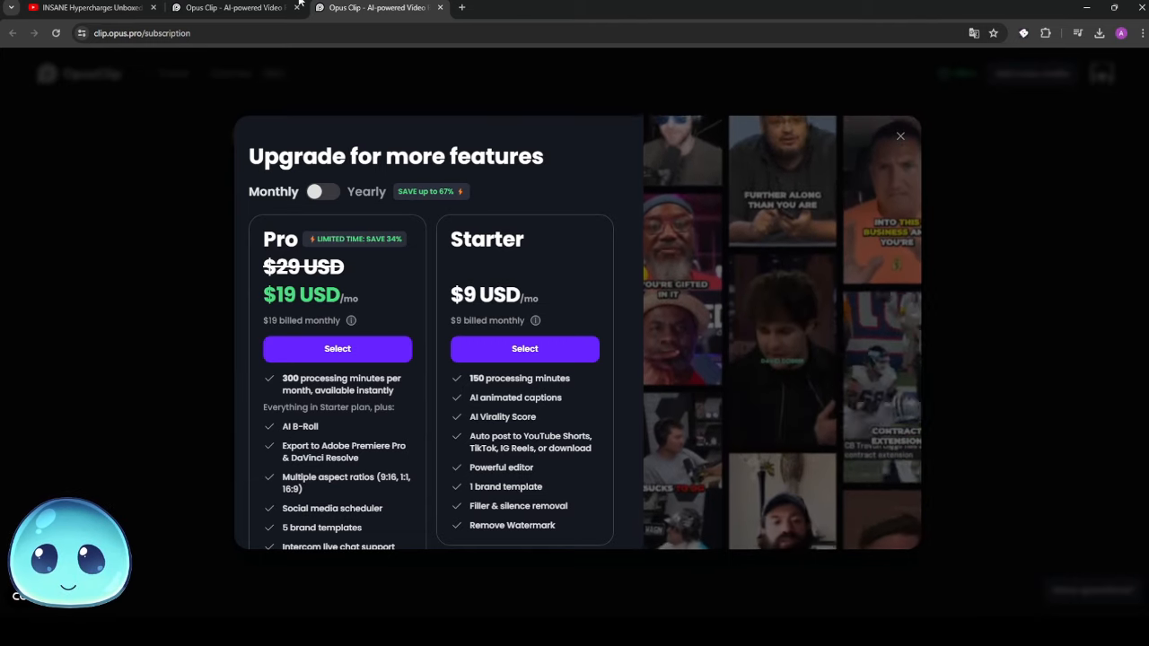
left_click(900, 137)
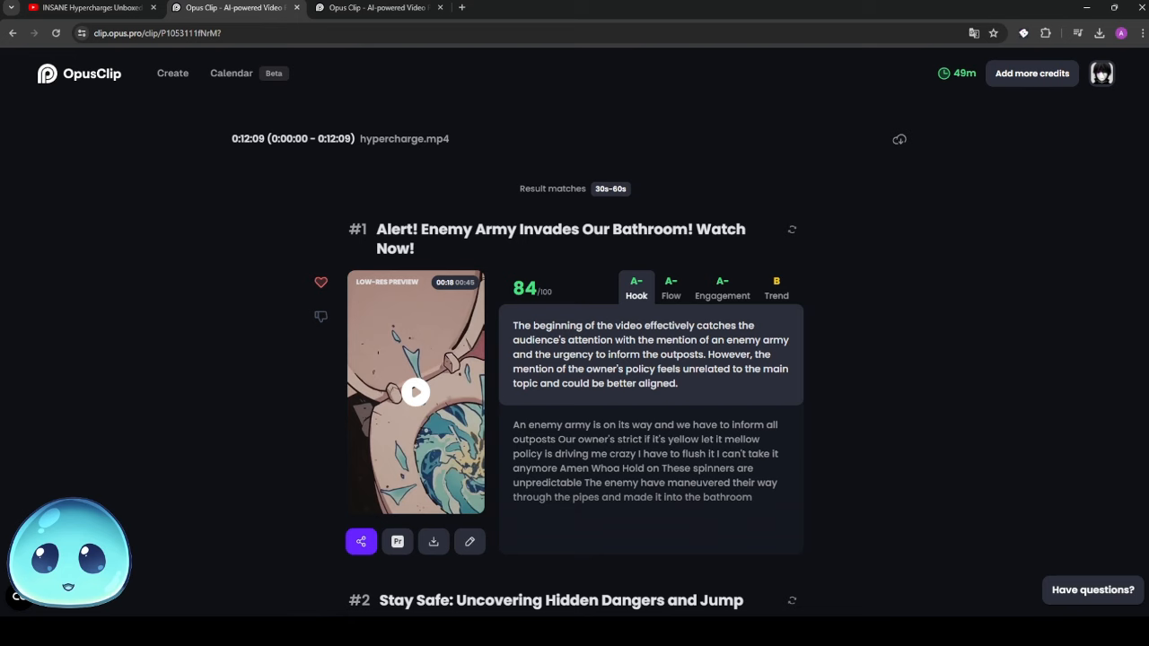
scroll("down", 3)
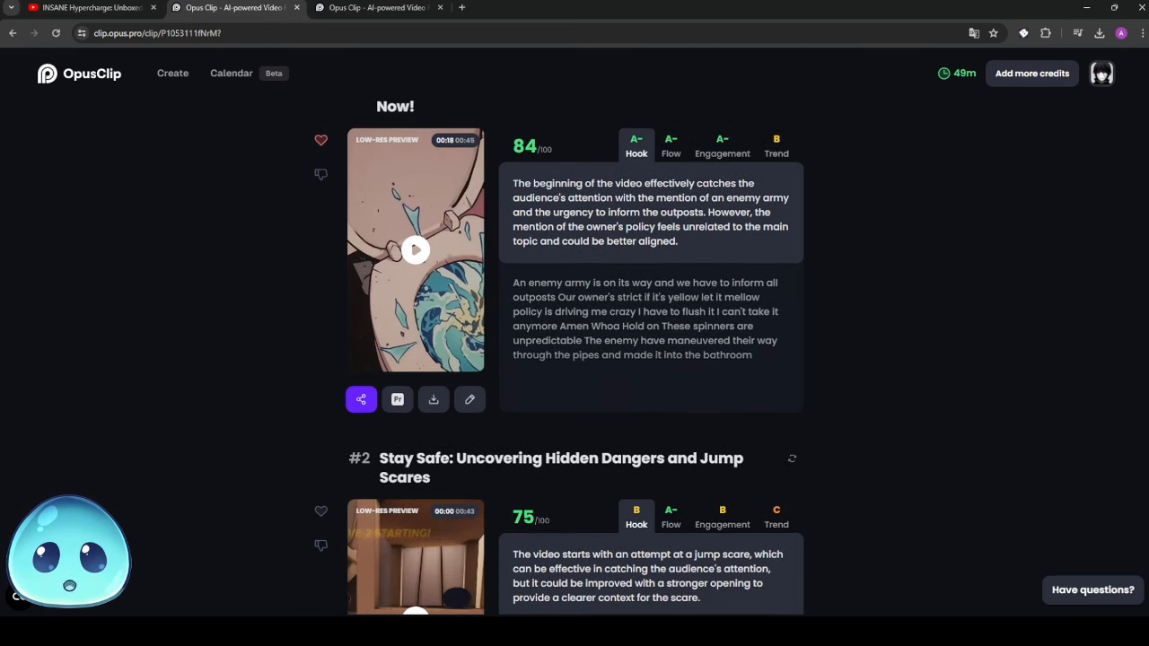
scroll("down", 3)
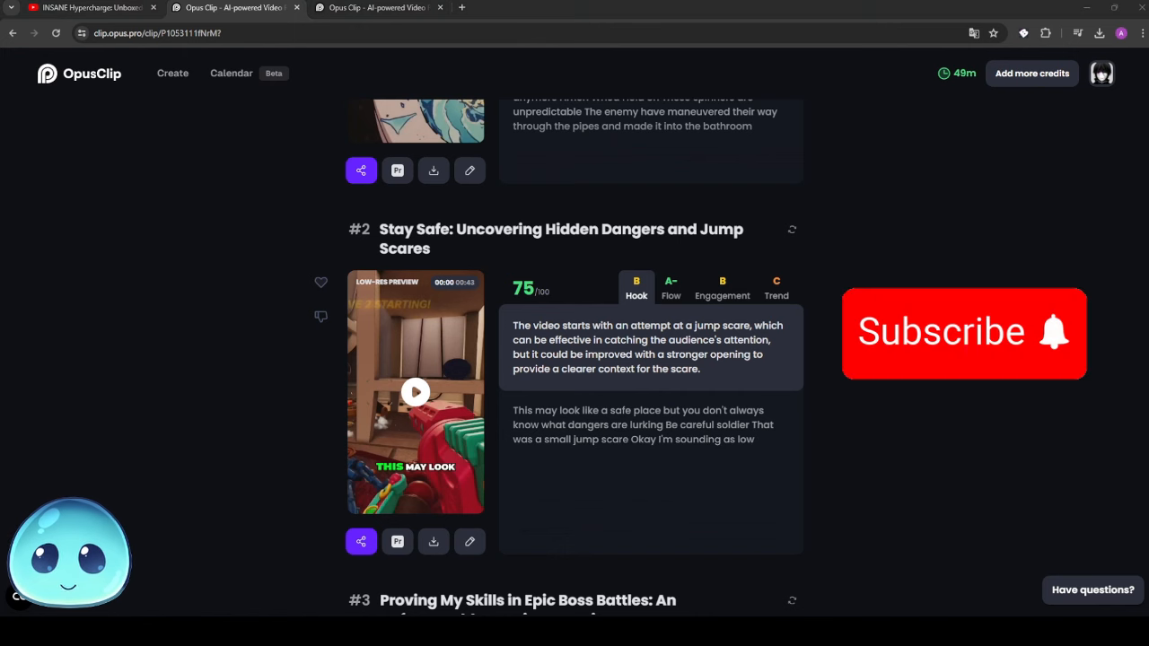